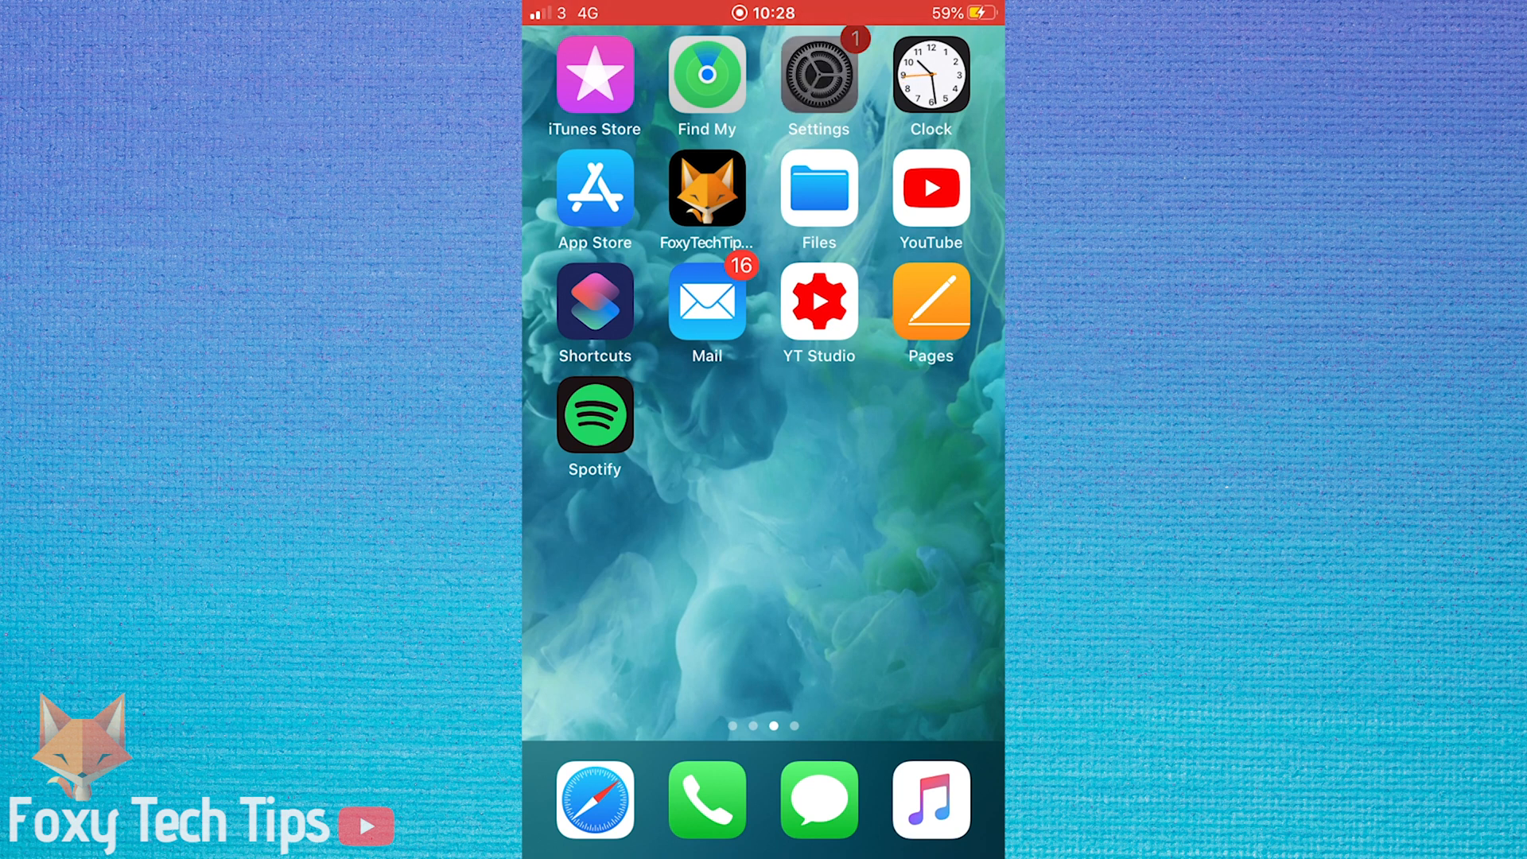
# - Launch Settings from the home screen to reach the Apple ID account page
pyautogui.click(817, 74)
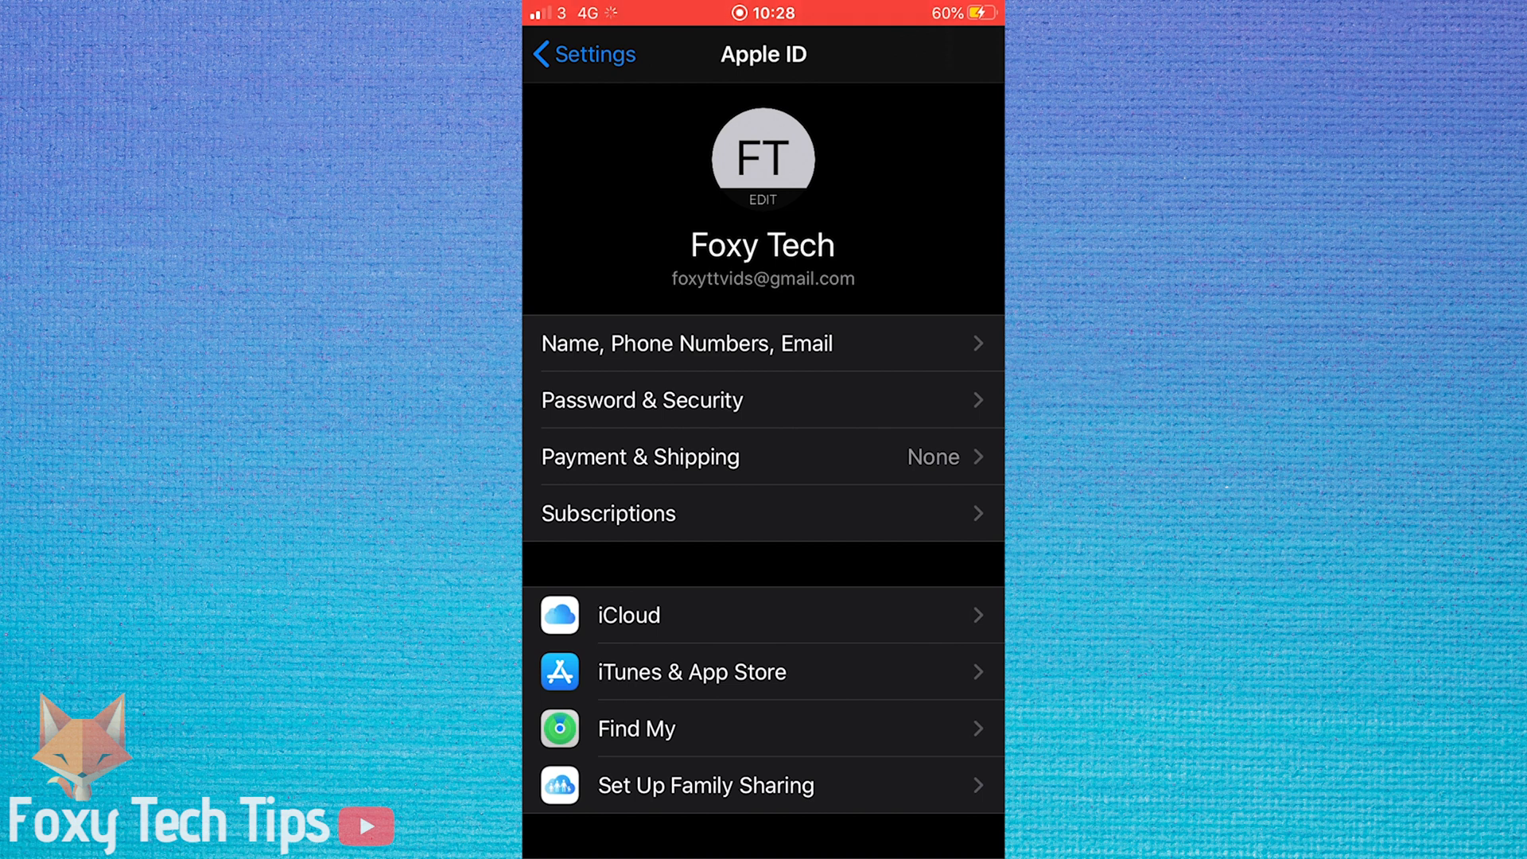
# - Scroll to Sign Out and turn off Find My iPhone with the Apple ID password
pyautogui.scroll(-3)
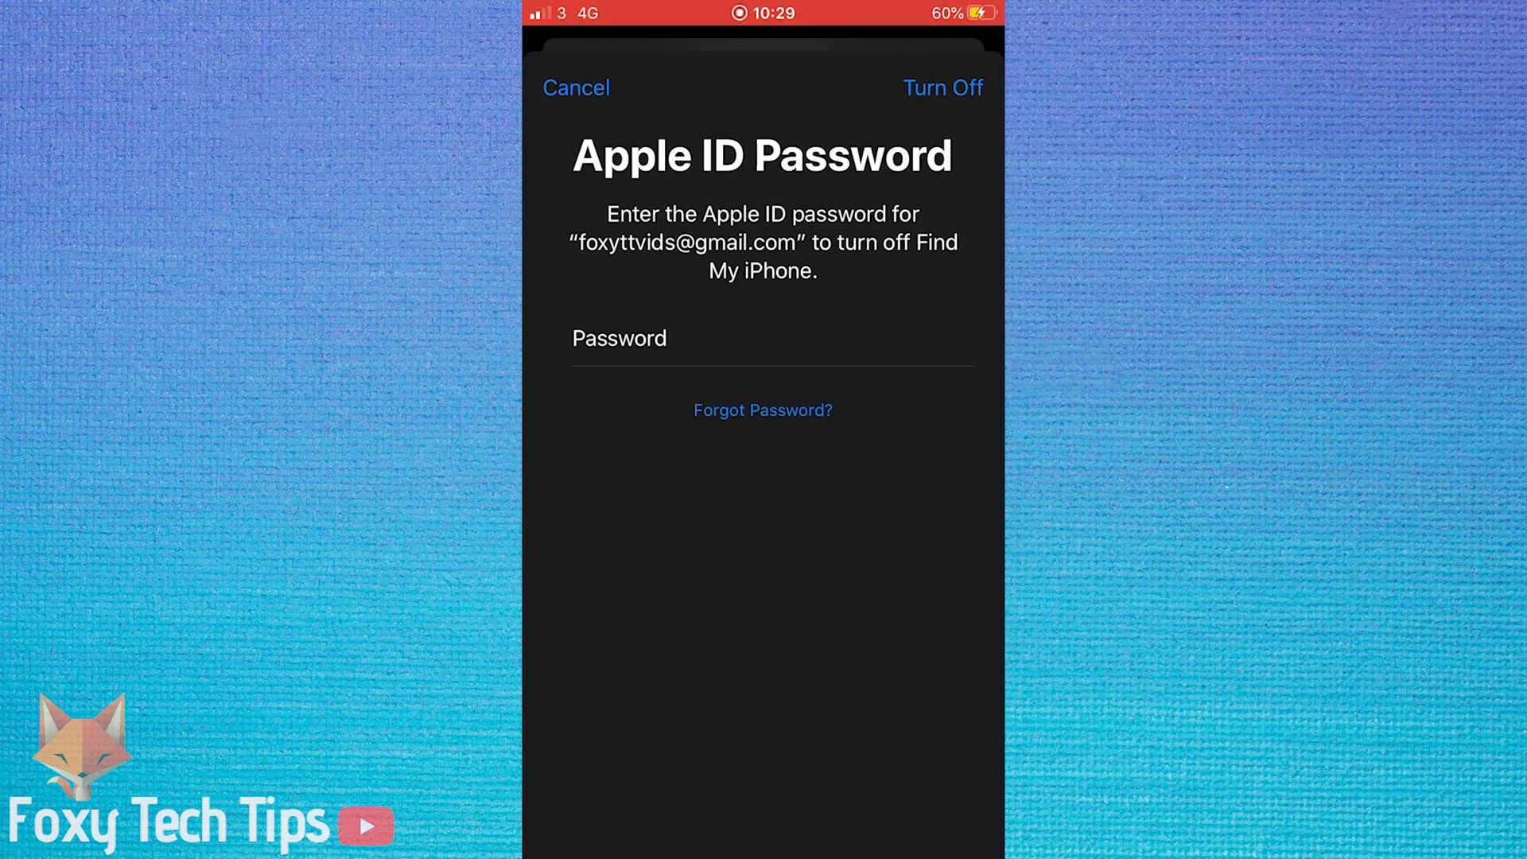
pyautogui.click(941, 88)
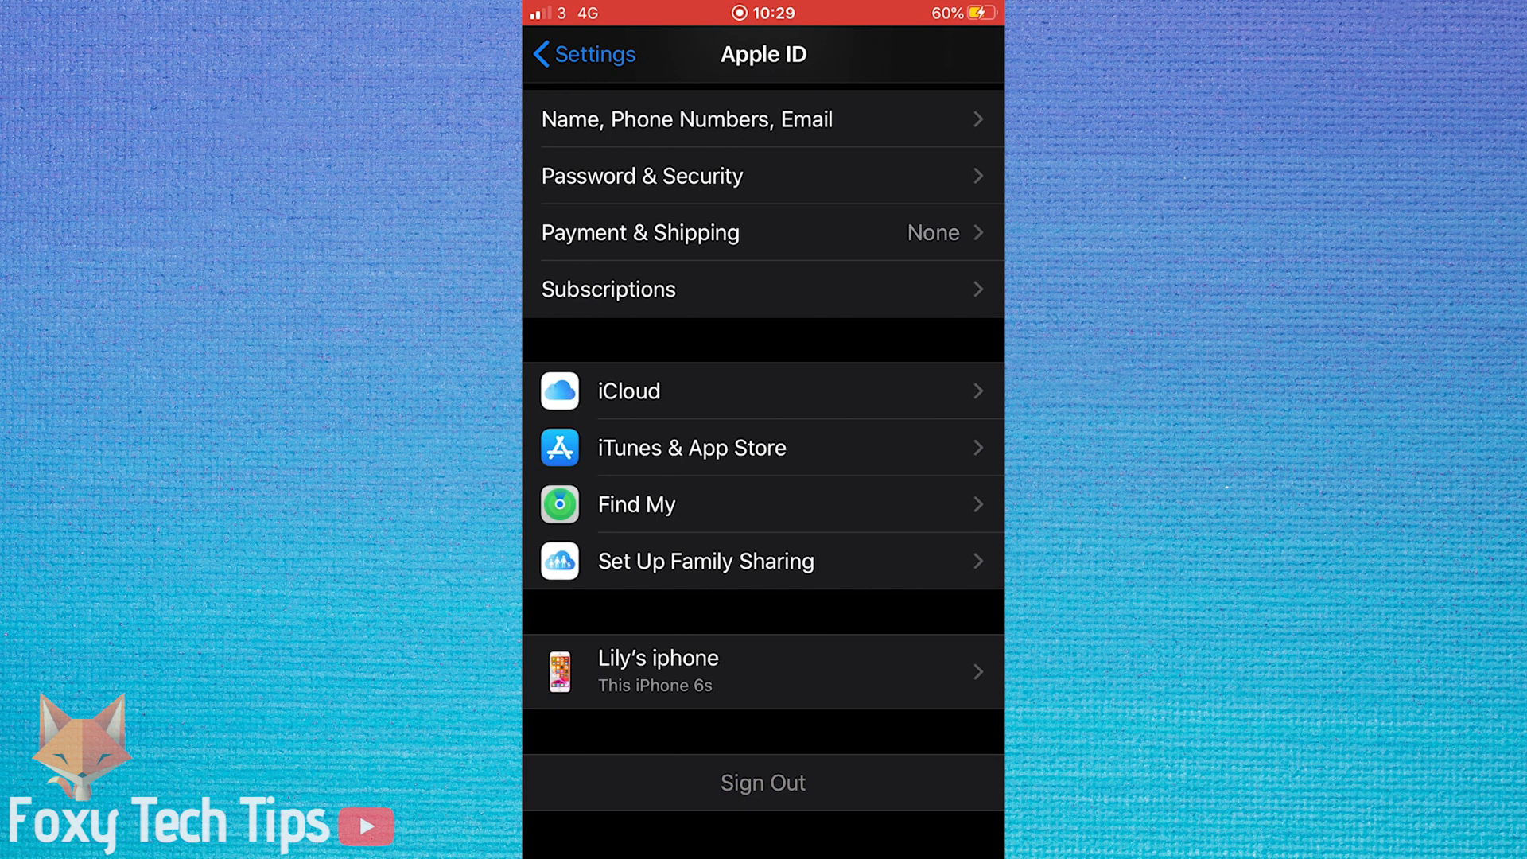
# - Sign out of the Apple ID without keeping a Keychain copy and confirm the alert
pyautogui.click(762, 783)
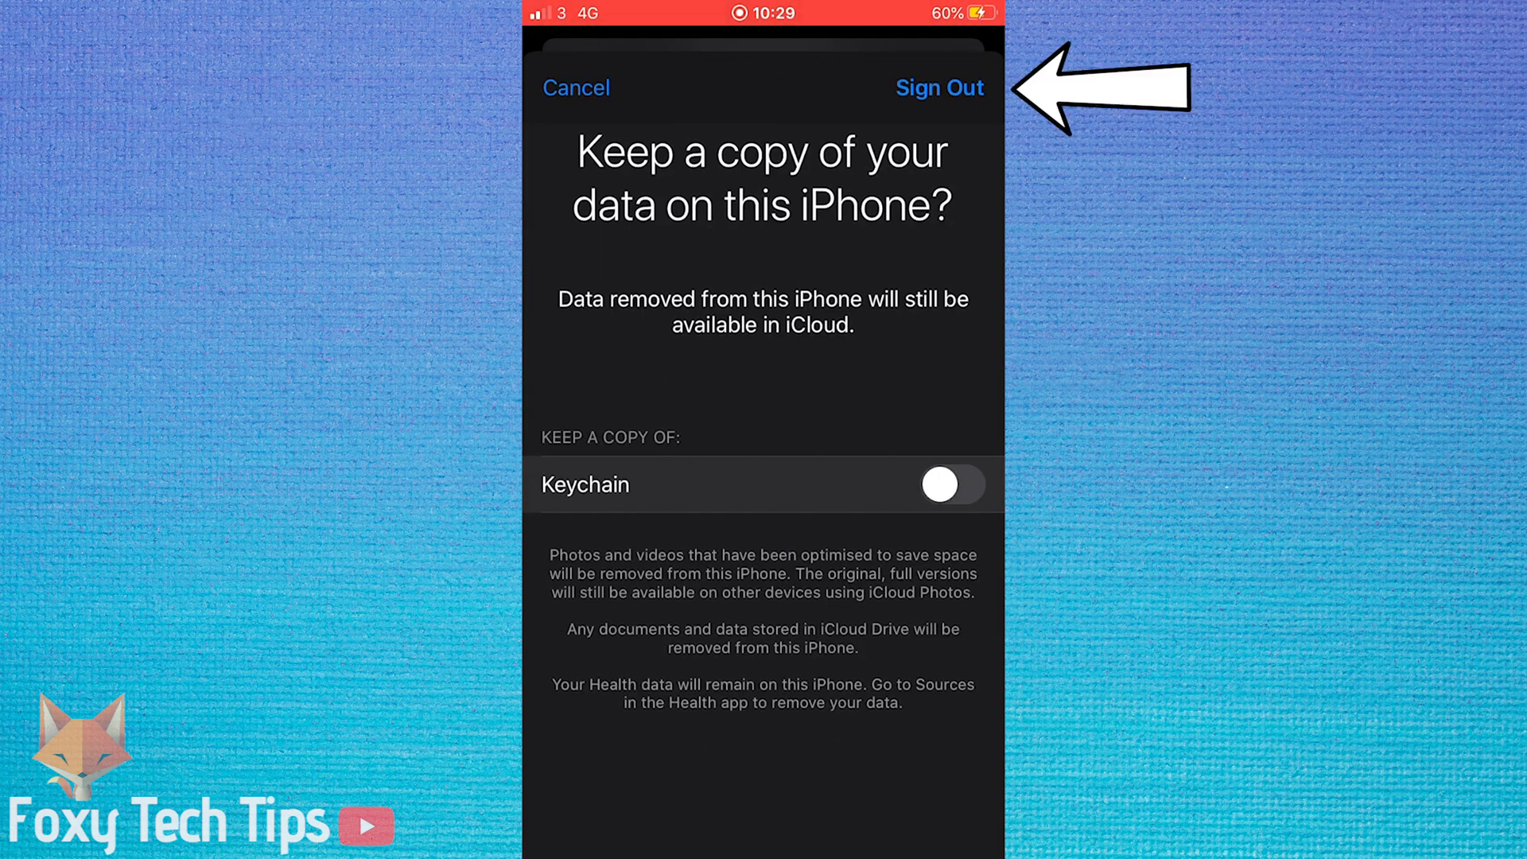
pyautogui.click(938, 87)
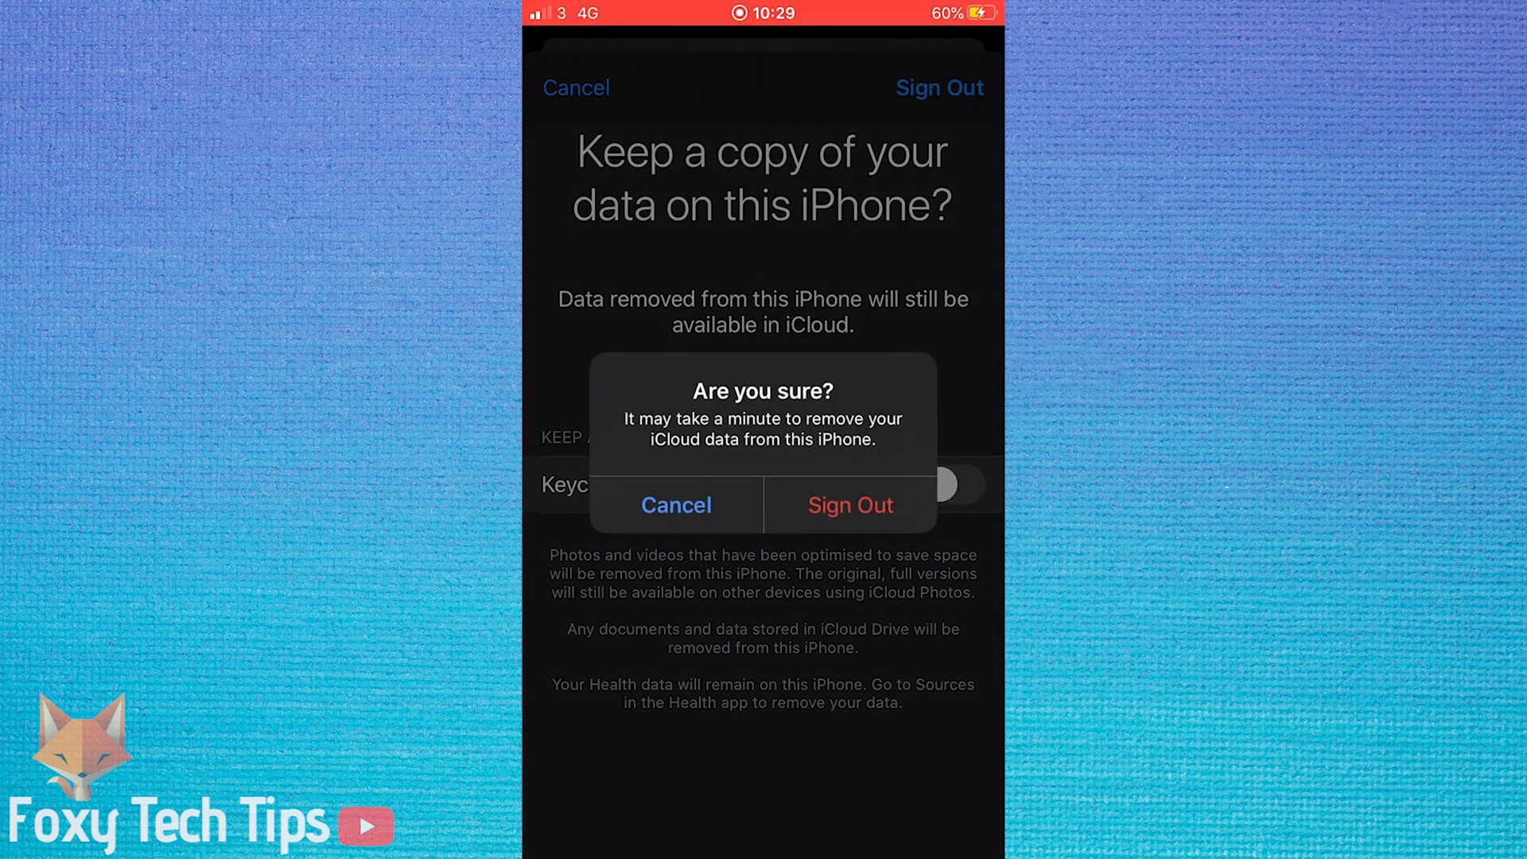
pyautogui.click(847, 504)
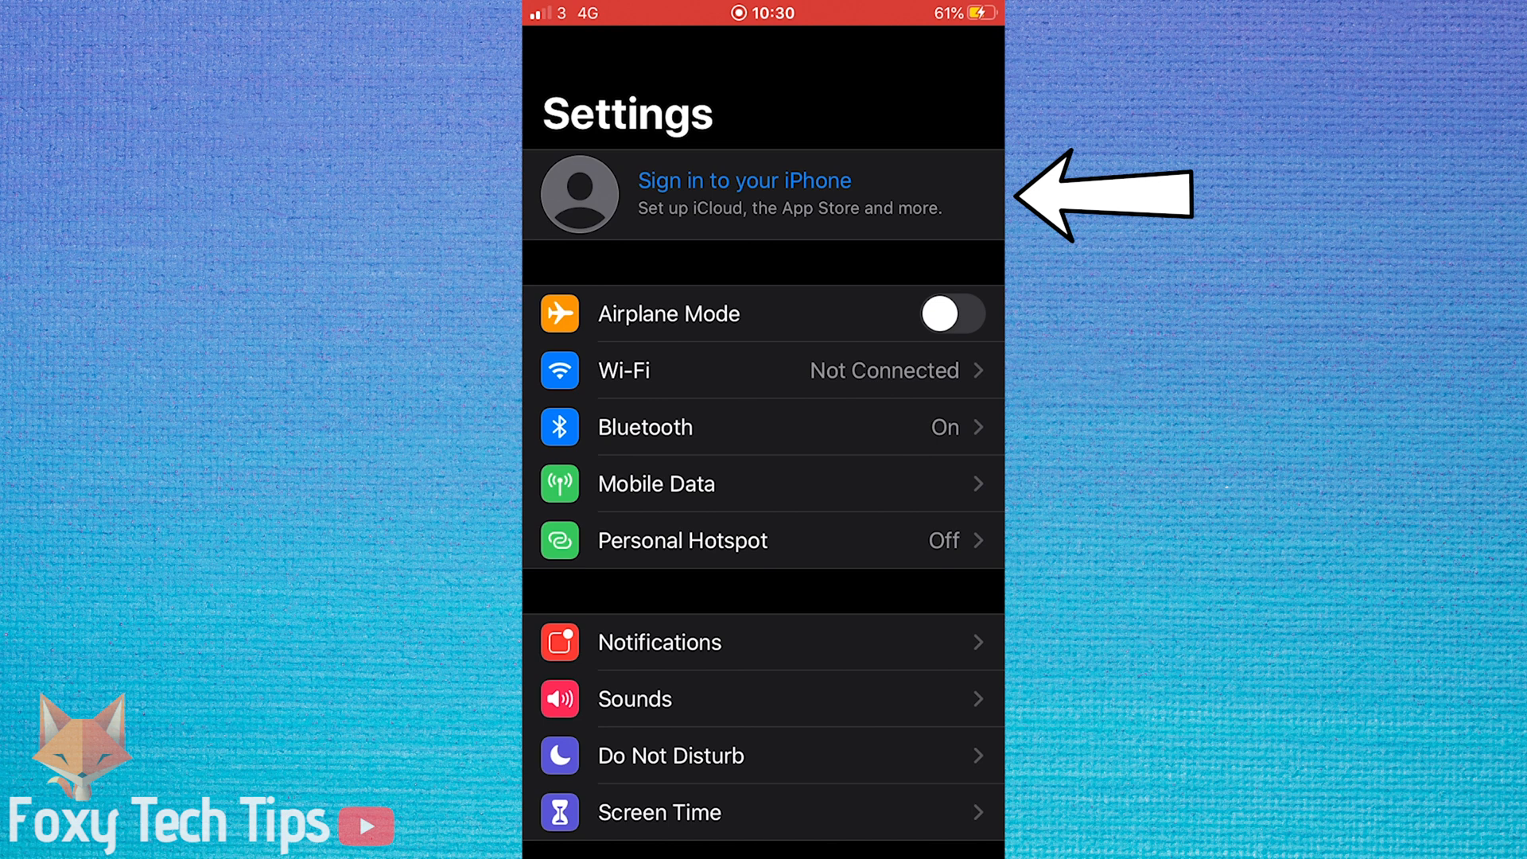
# - Sign back in with the Apple ID email ('fox…gmail.com') and password, reaching two-factor verification
pyautogui.click(744, 194)
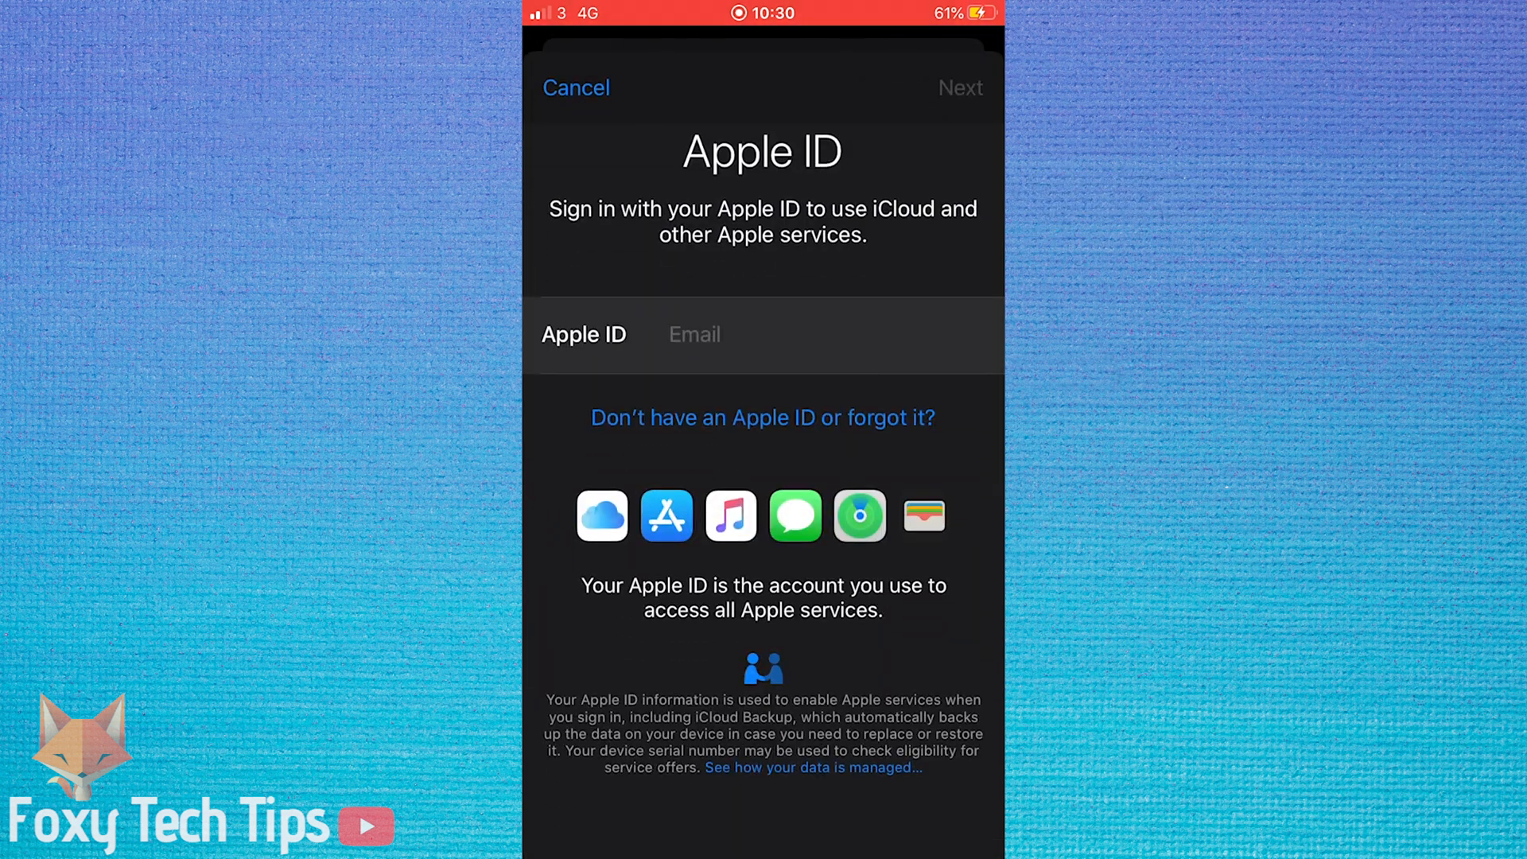
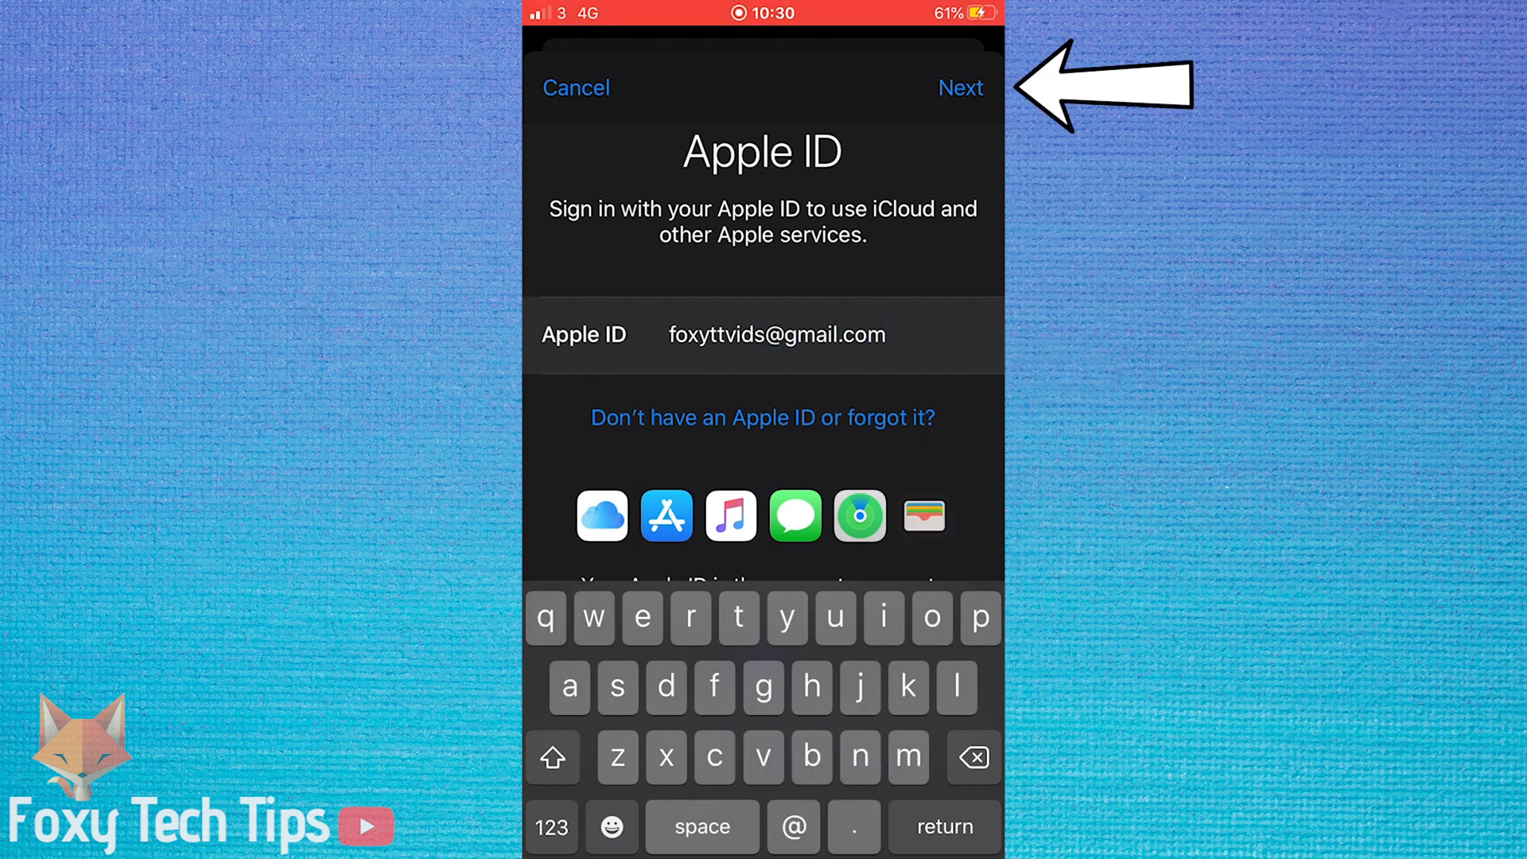
pyautogui.click(958, 87)
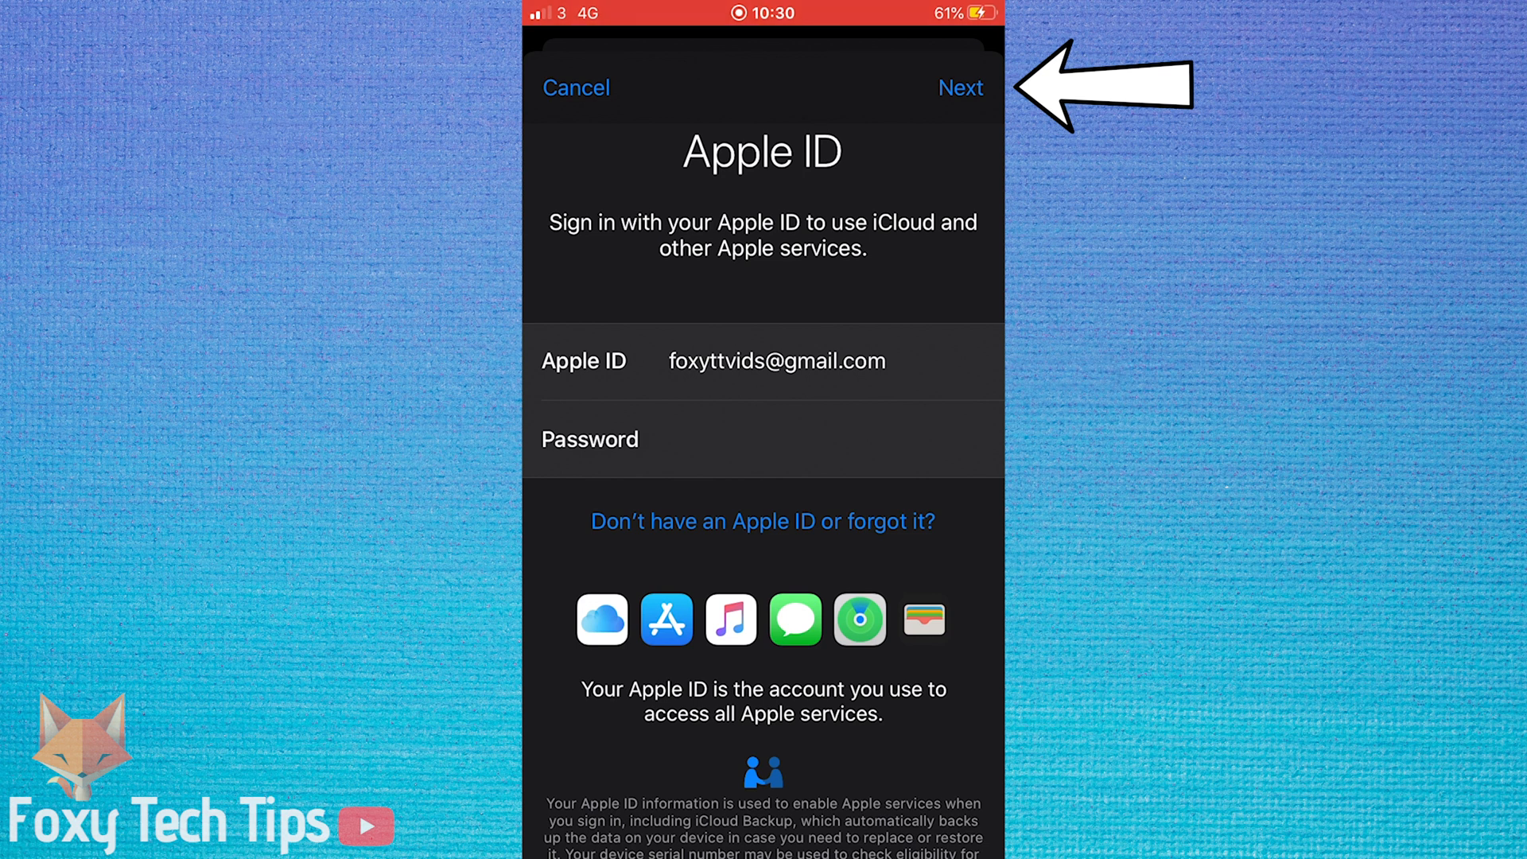
pyautogui.click(957, 88)
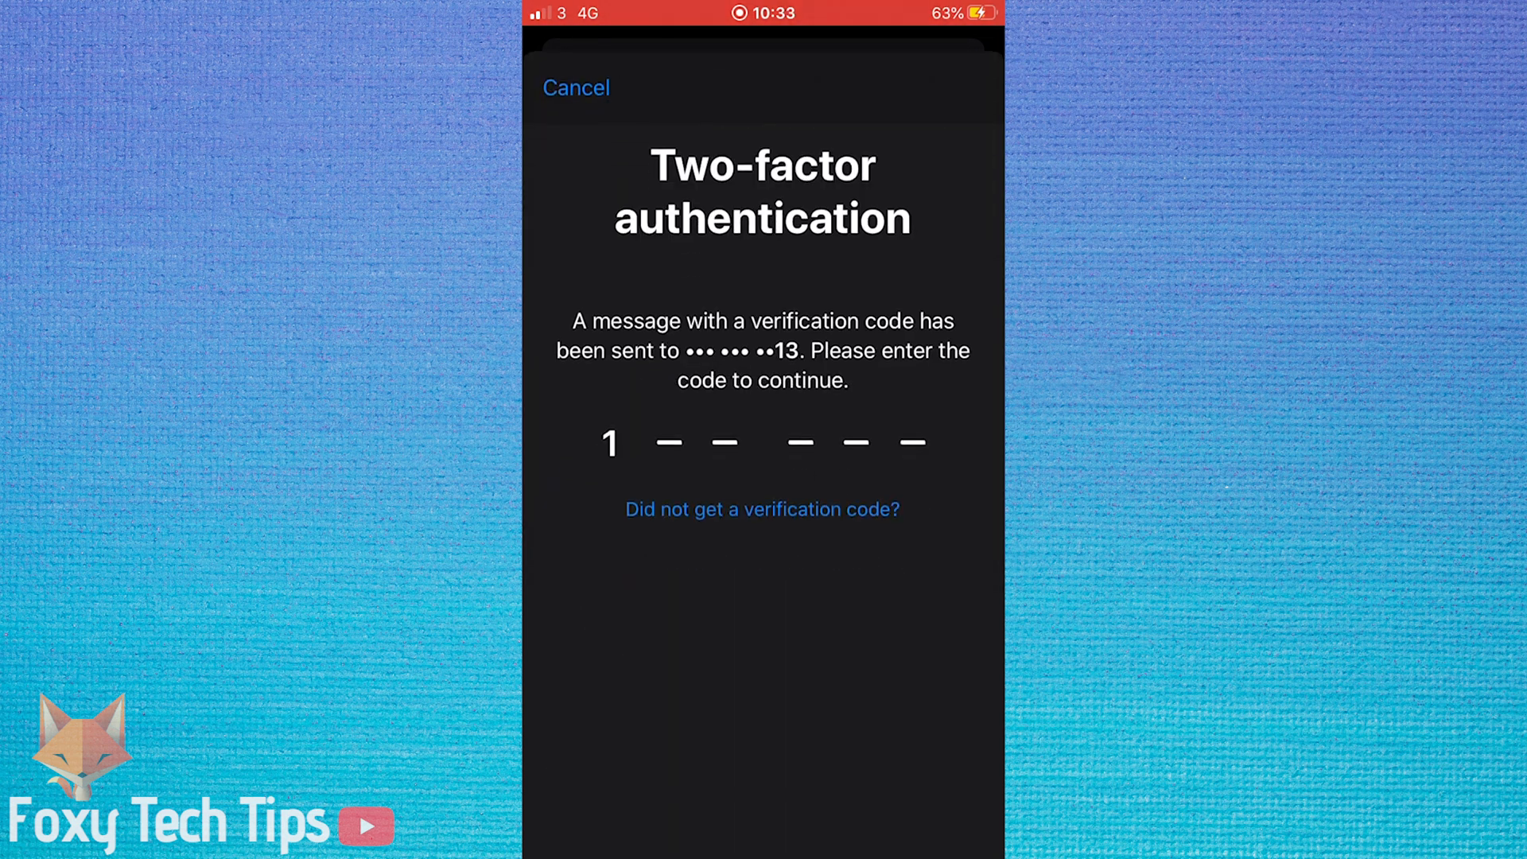
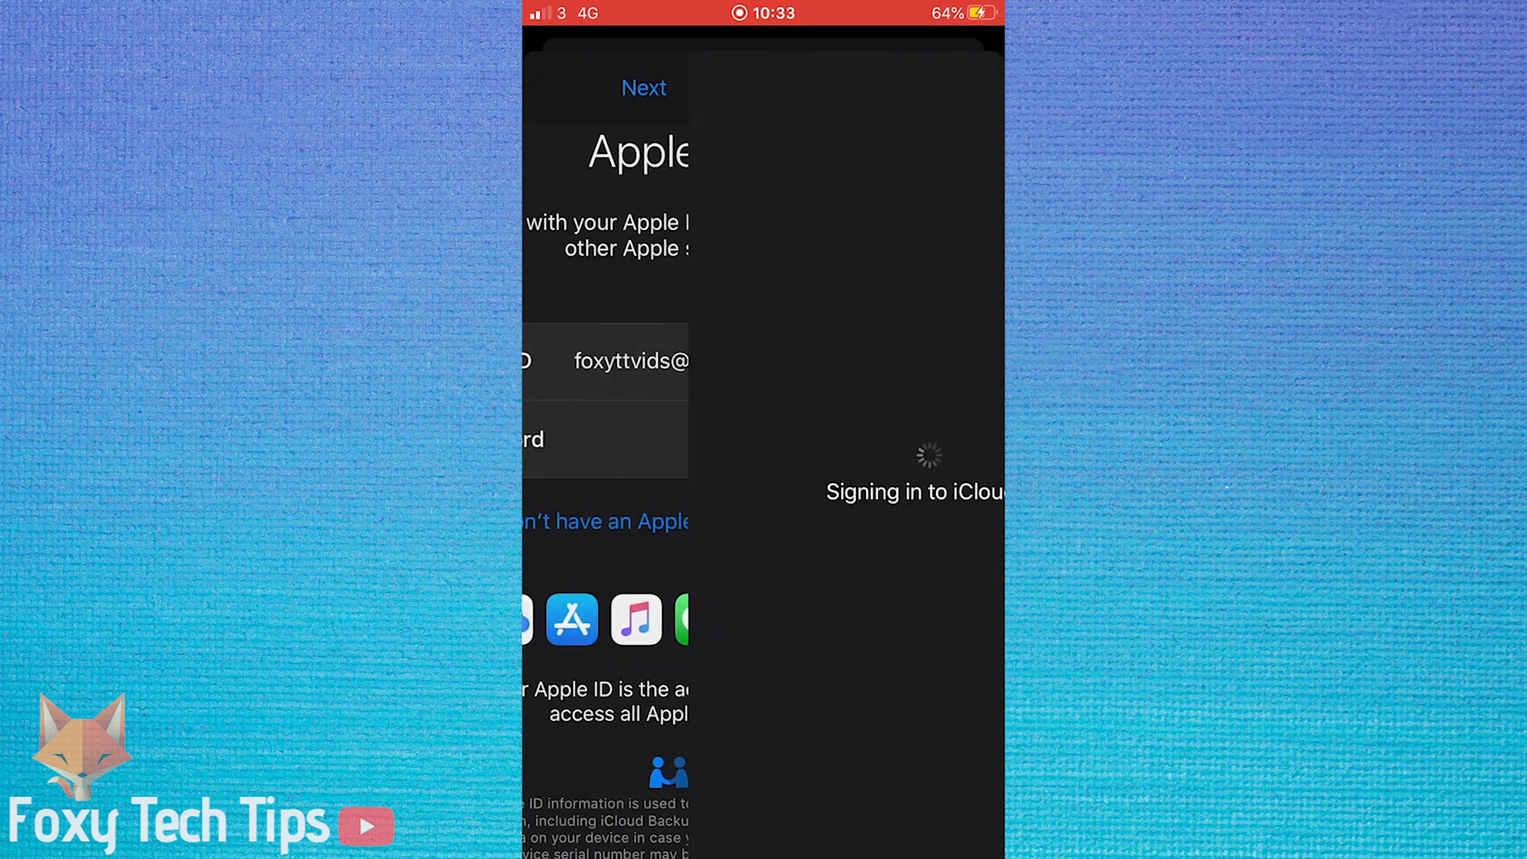
pyautogui.click(644, 88)
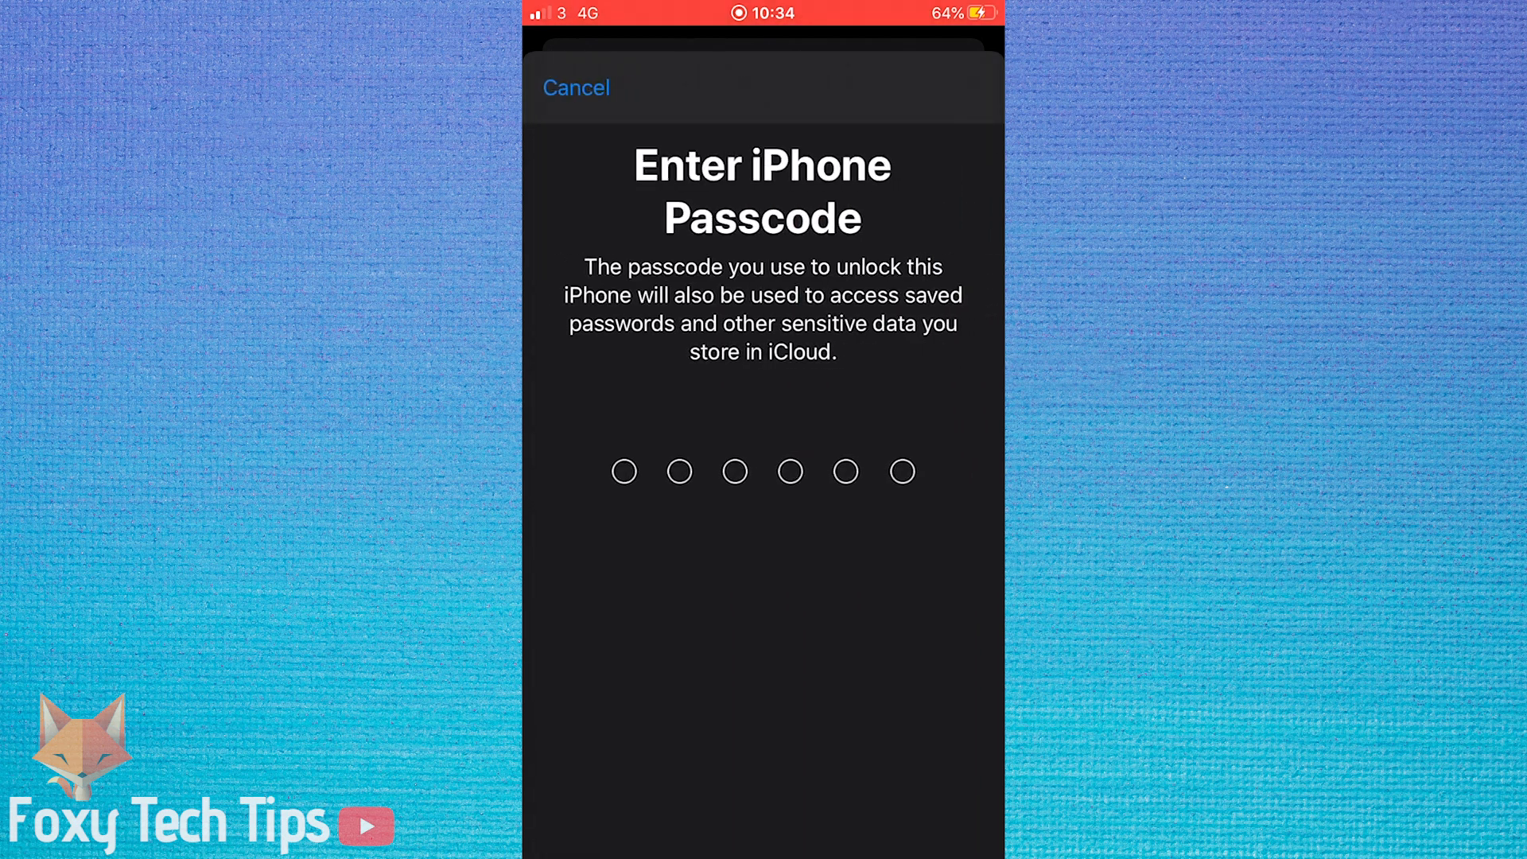
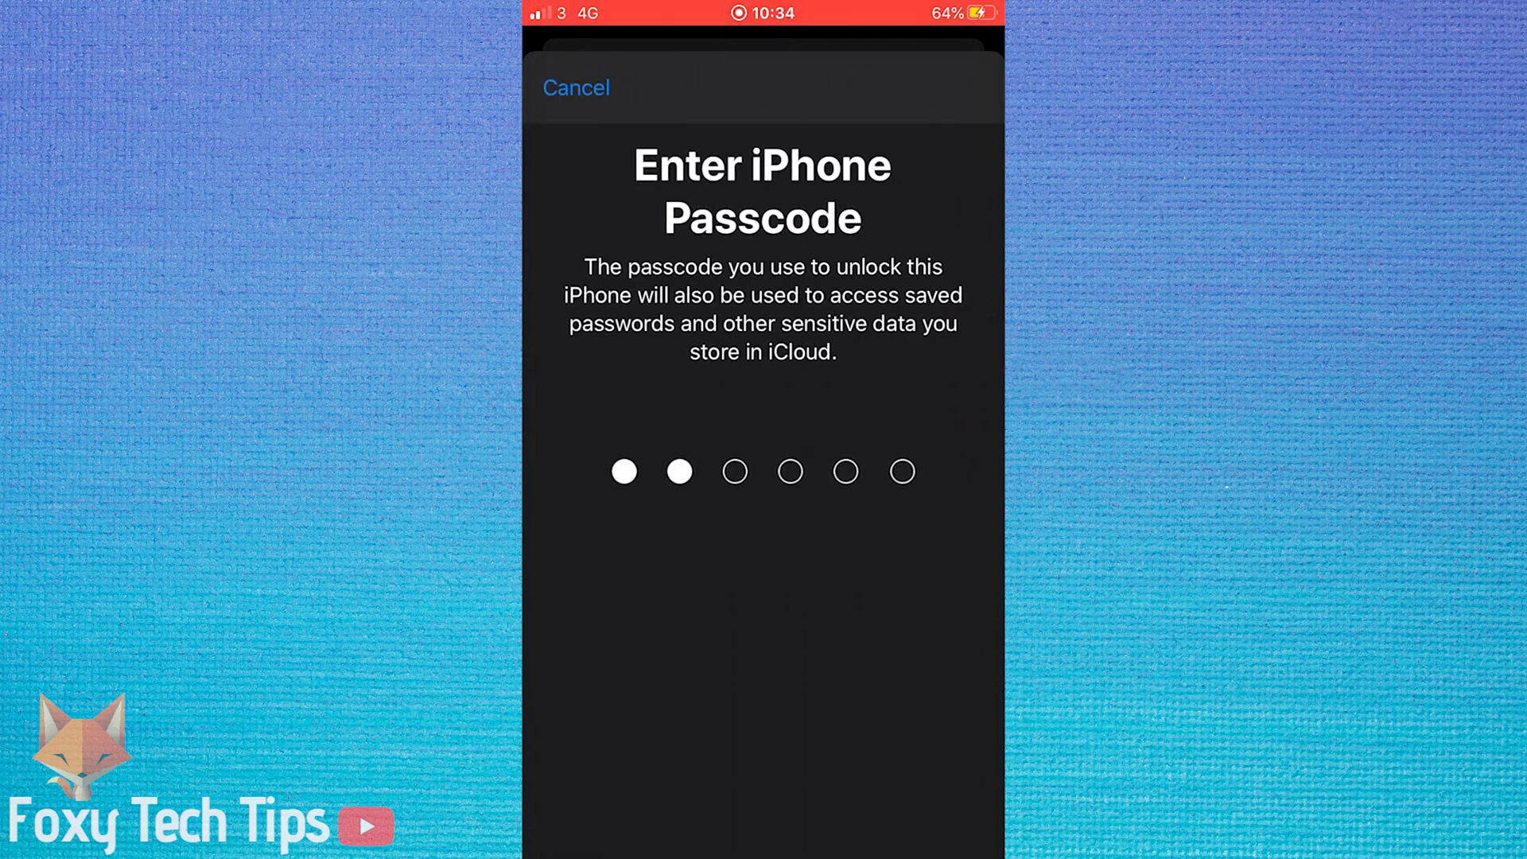